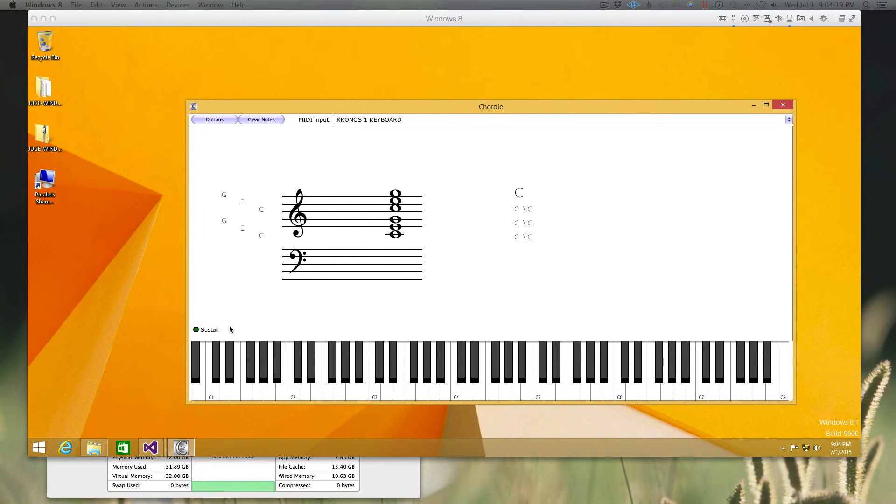
Release sustain to clear the held C Maj(add2) chord, re-enable it, then release again
click(261, 119)
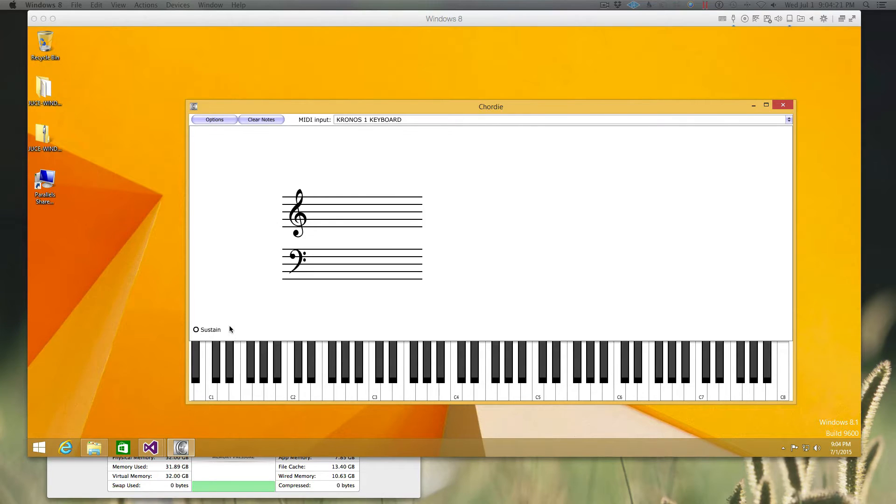
click(196, 330)
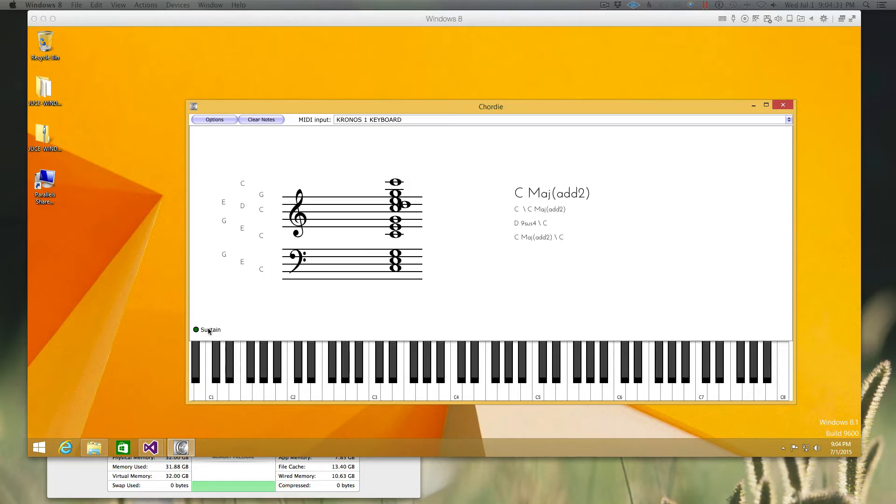
click(260, 119)
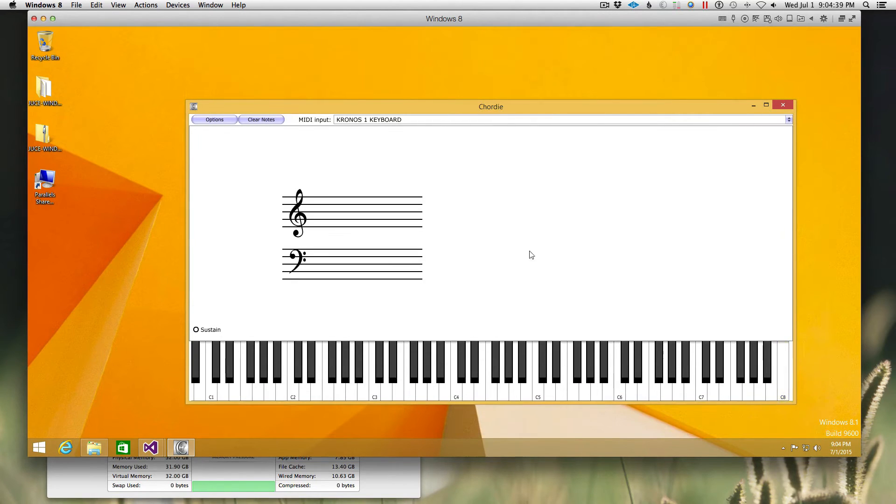
Set the note-on key colour to muted green FF5E916E via Options
click(214, 120)
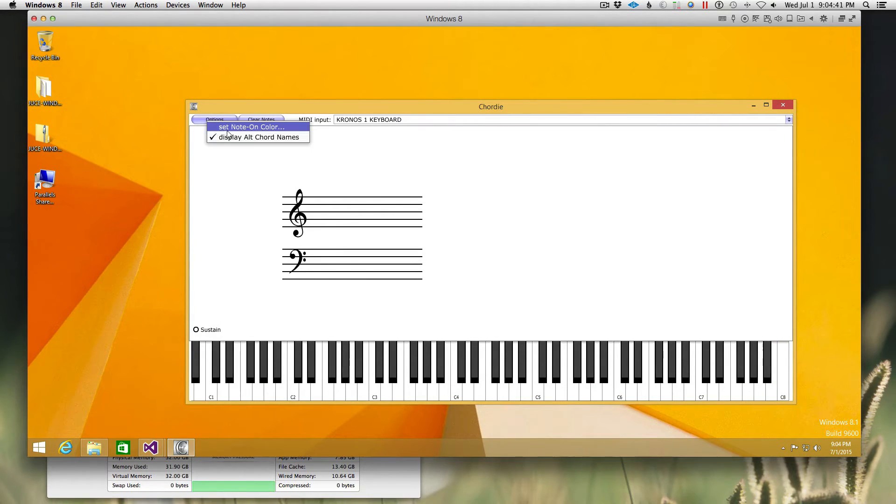
click(251, 127)
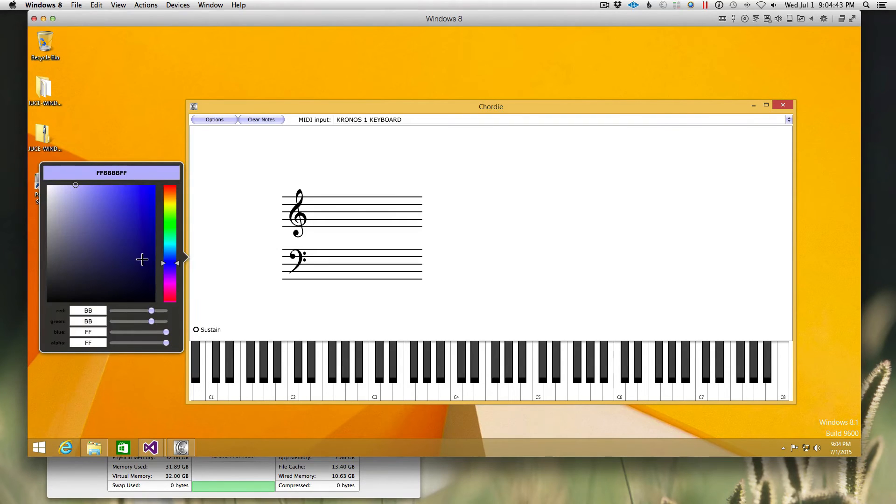
click(172, 222)
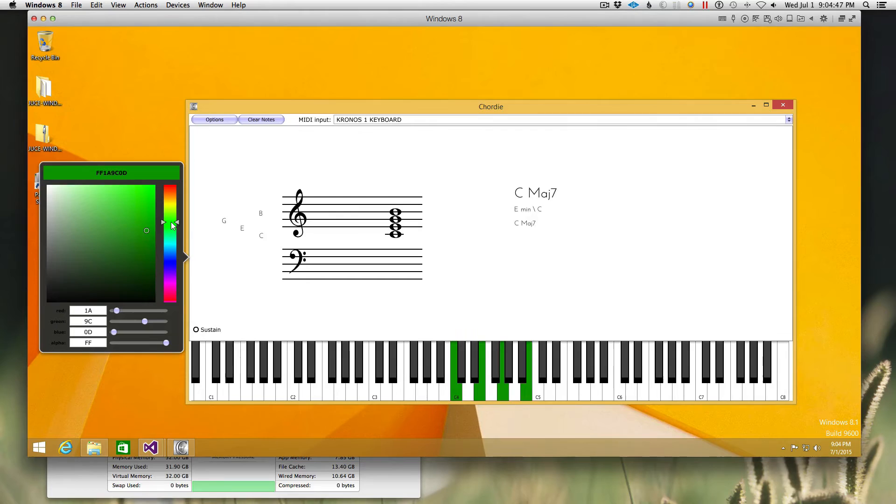
click(112, 247)
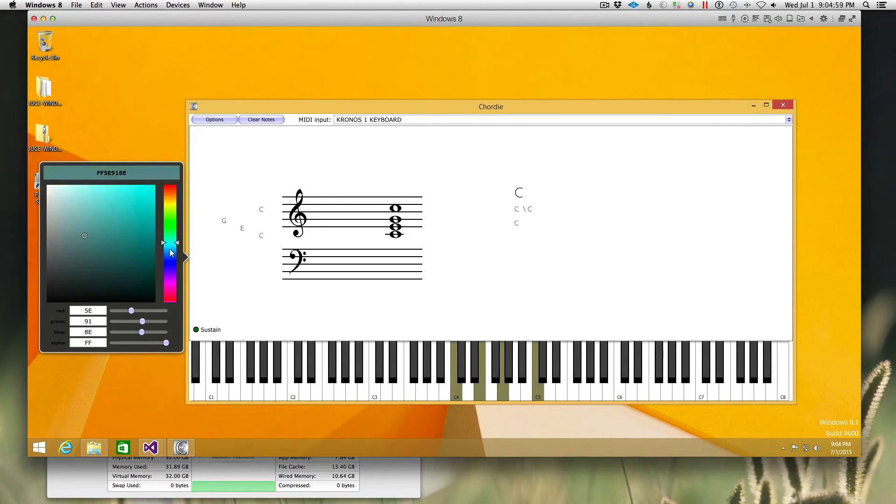
drag(171, 243, 173, 229)
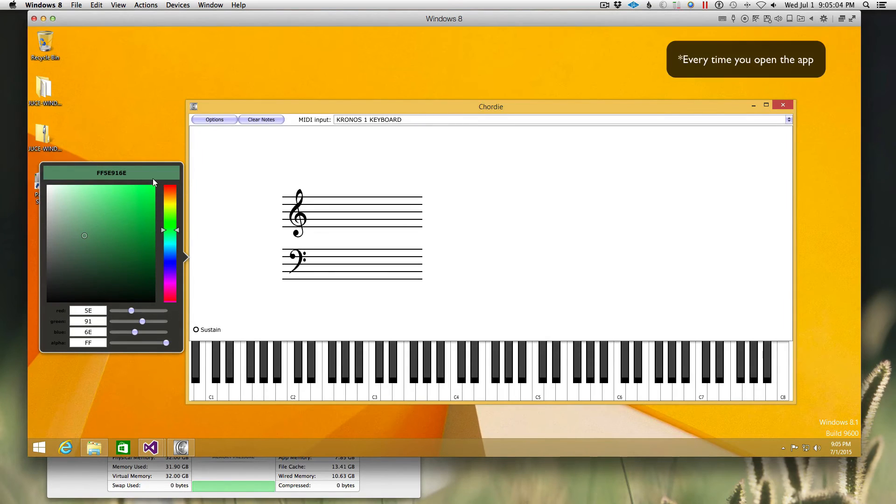
mouse_move(221, 131)
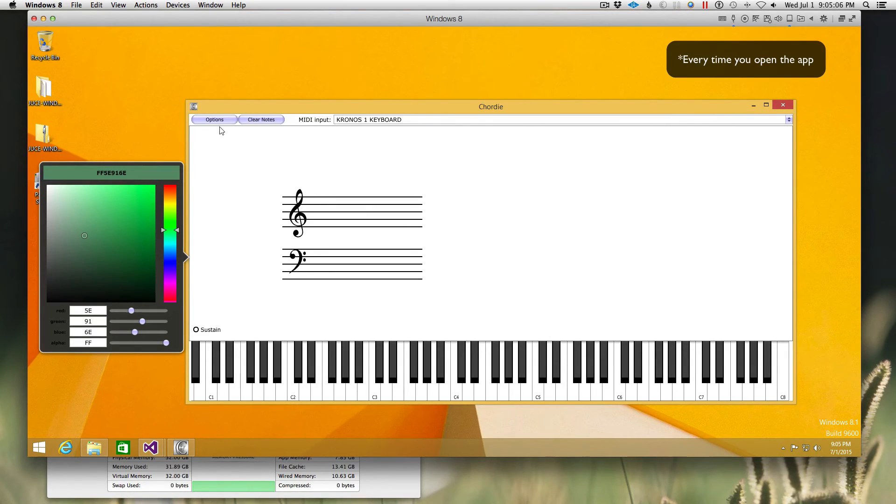
Close the colour picker and open Options for alternate chord name display
click(215, 120)
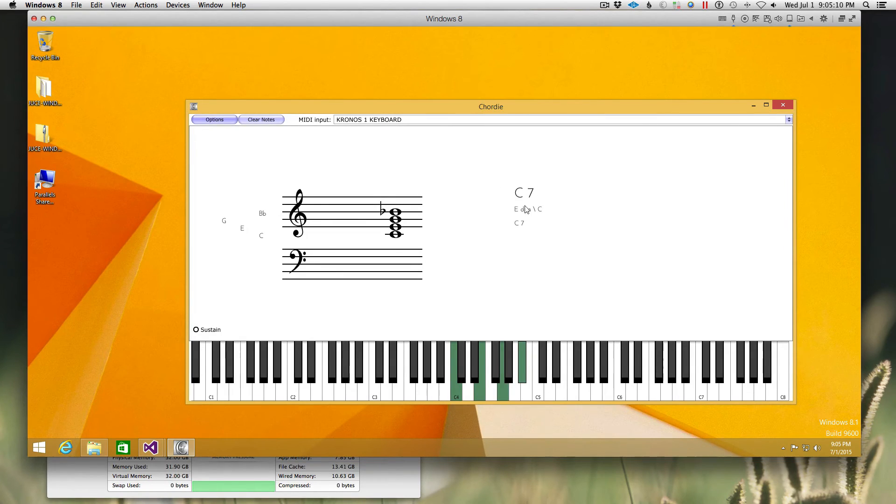
click(214, 119)
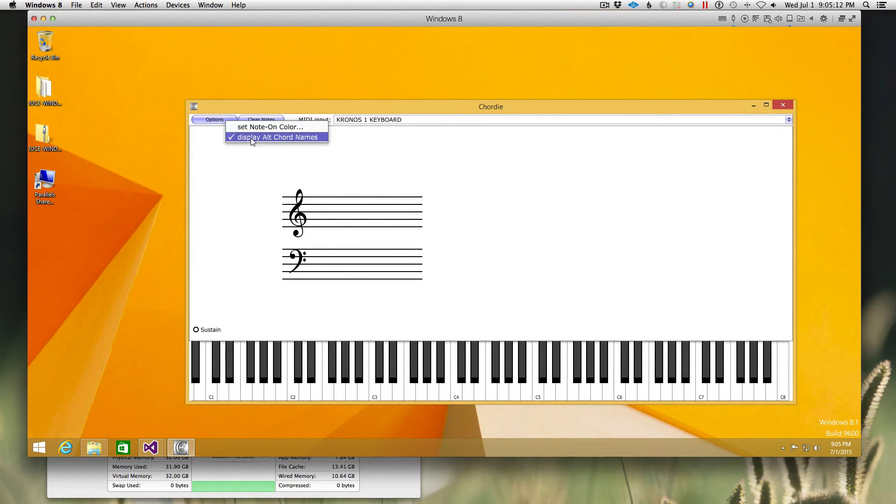